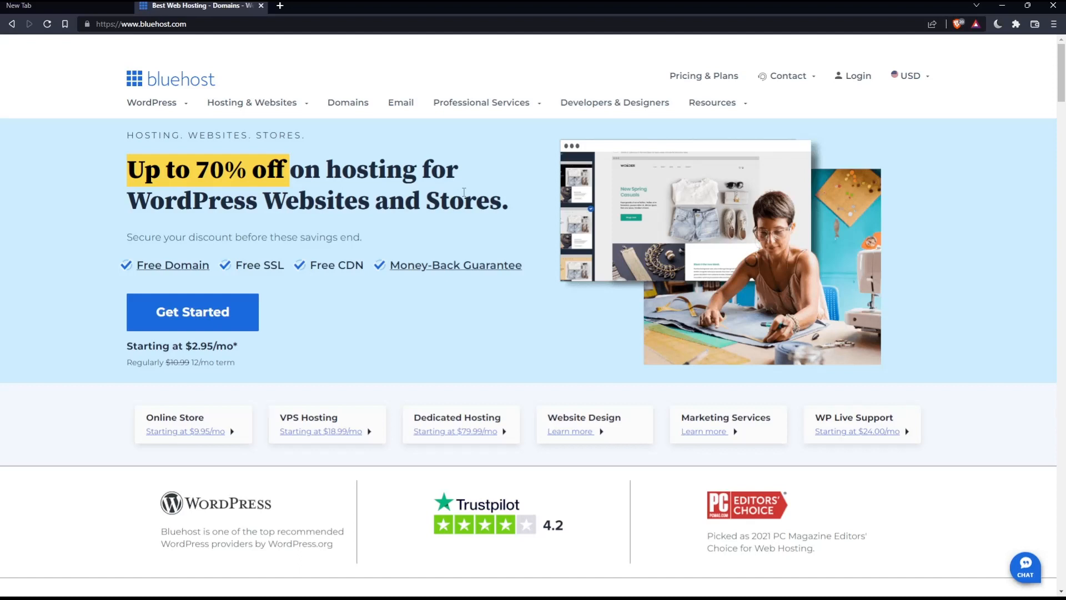
mouse_move(956, 111)
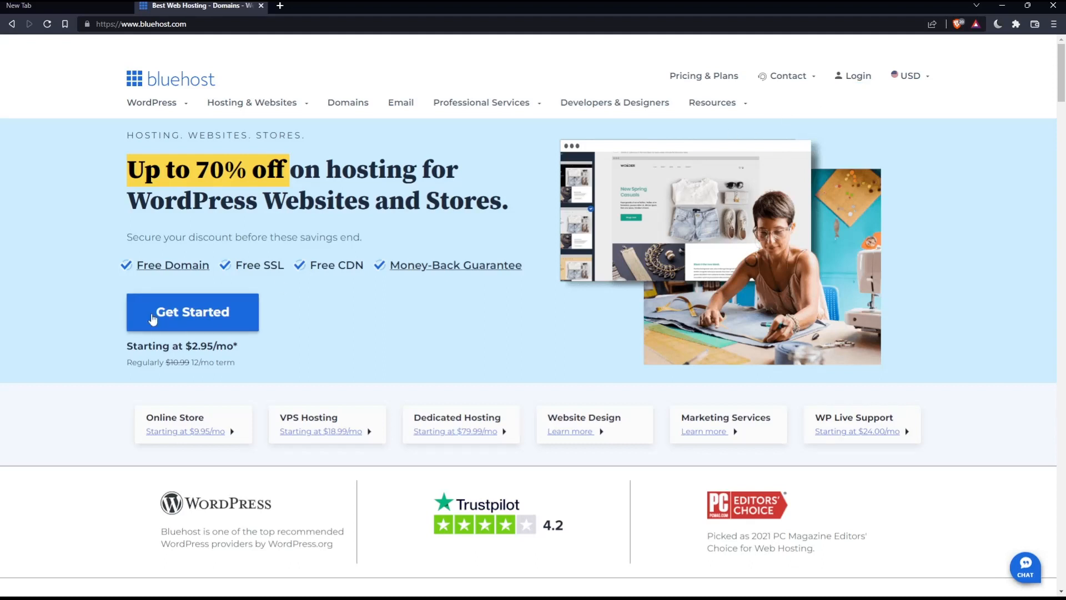
mouse_move(333, 323)
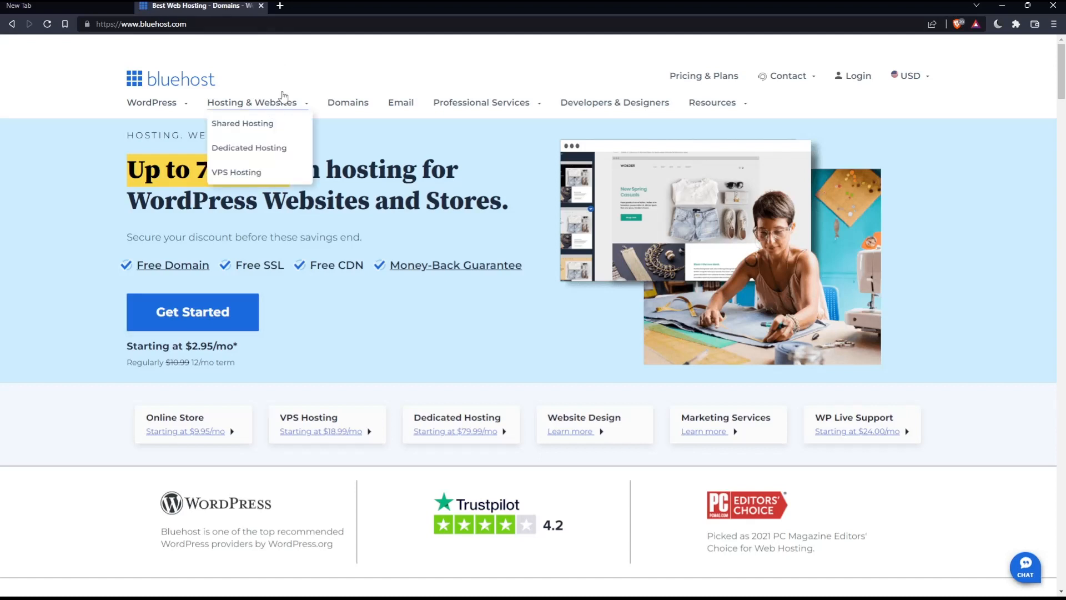
mouse_move(348, 102)
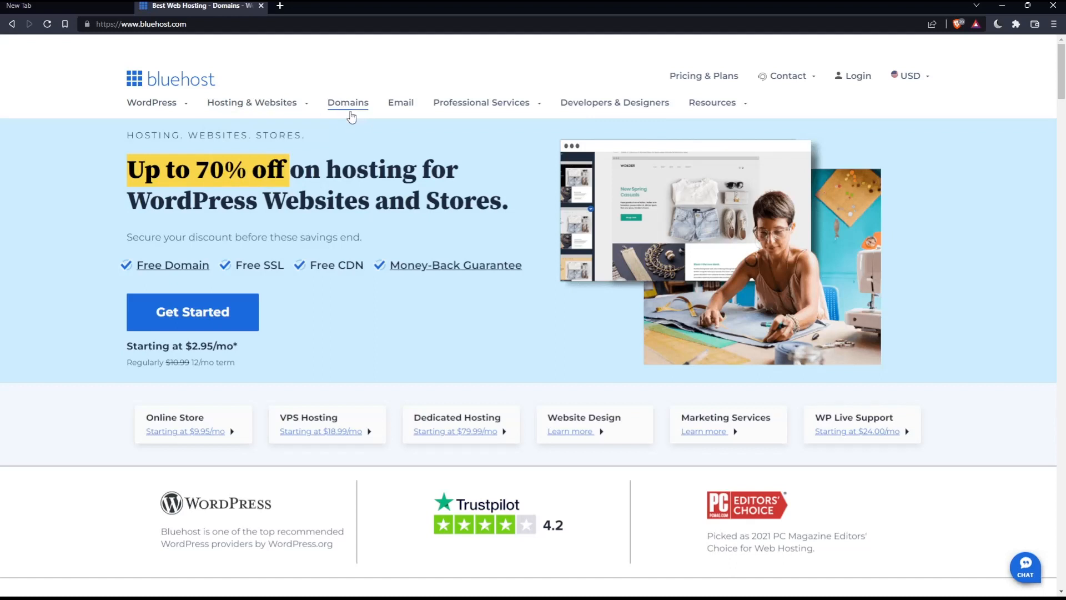
mouse_move(401, 190)
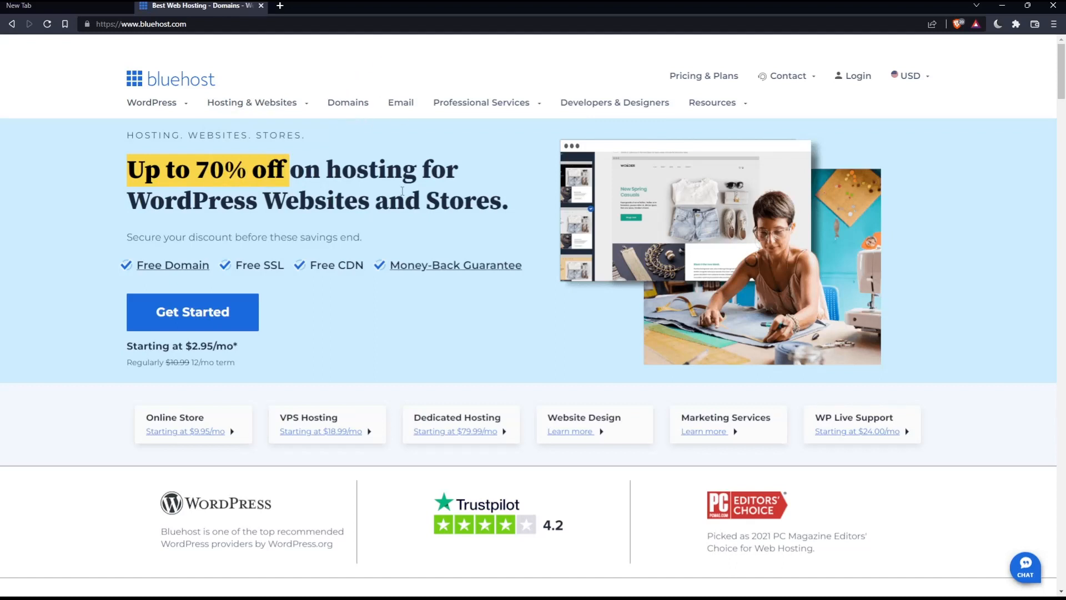
mouse_move(384, 234)
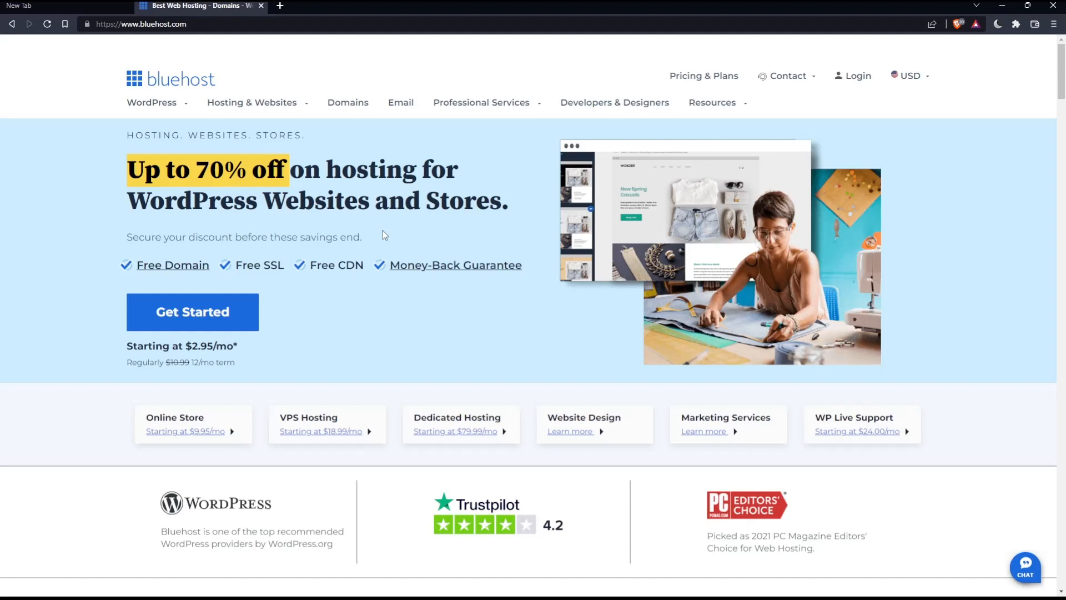
mouse_move(497, 185)
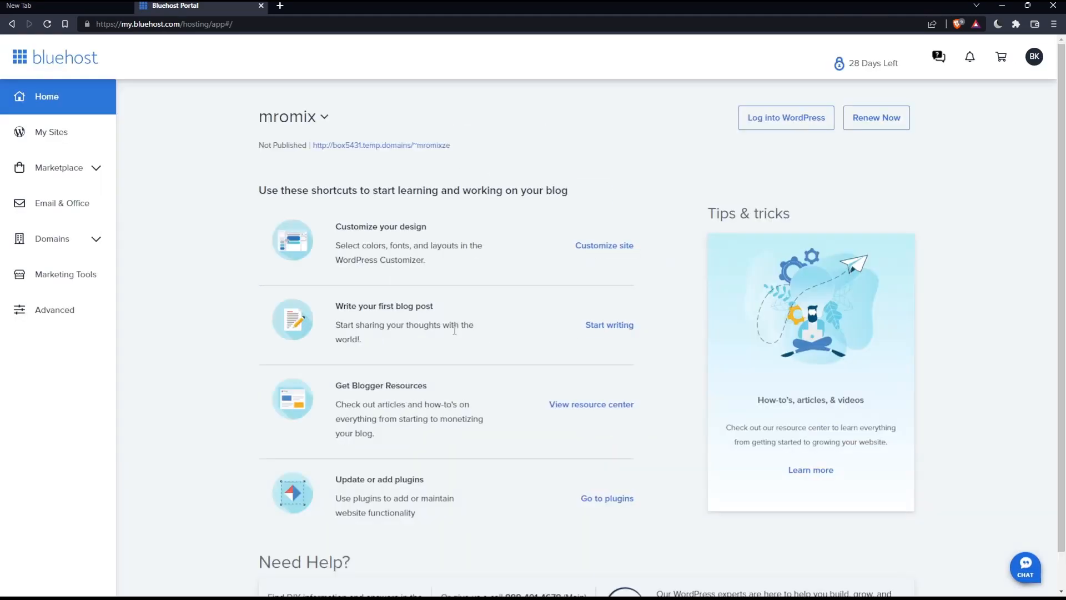
mouse_move(550, 300)
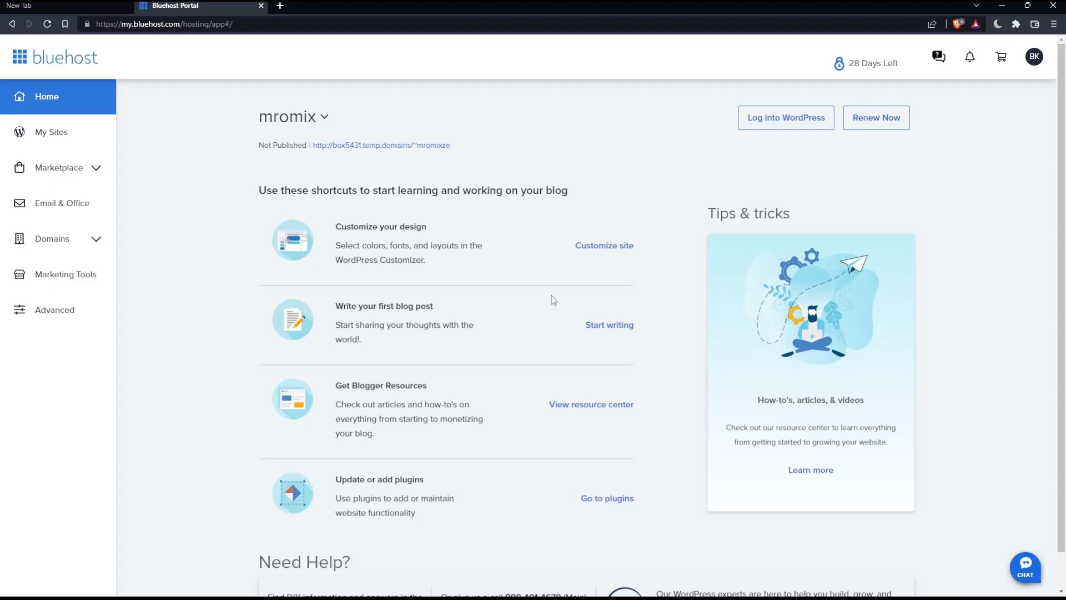
mouse_move(544, 307)
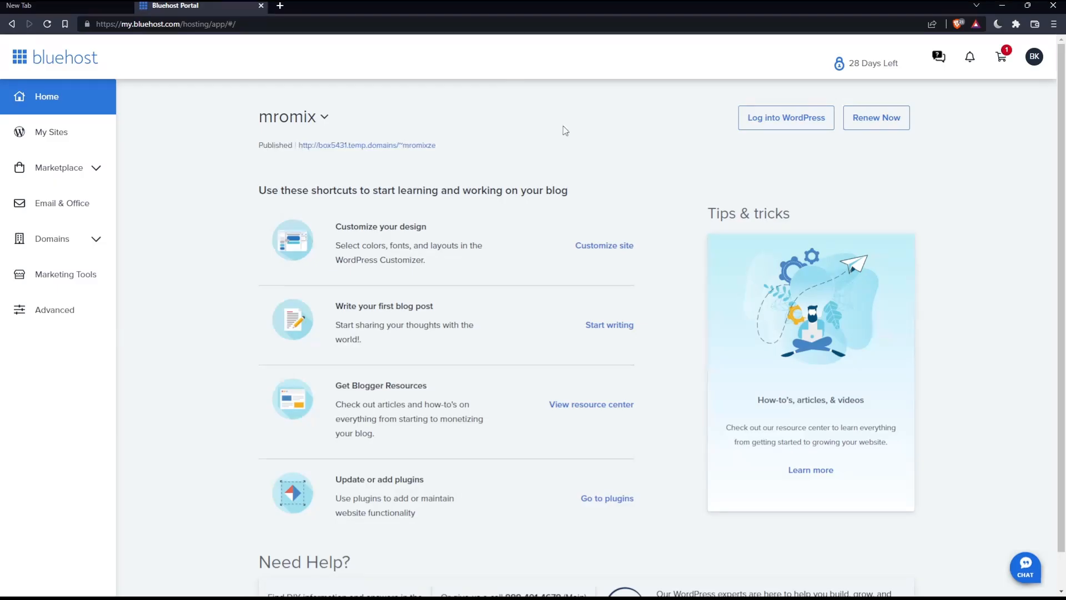
mouse_move(456, 120)
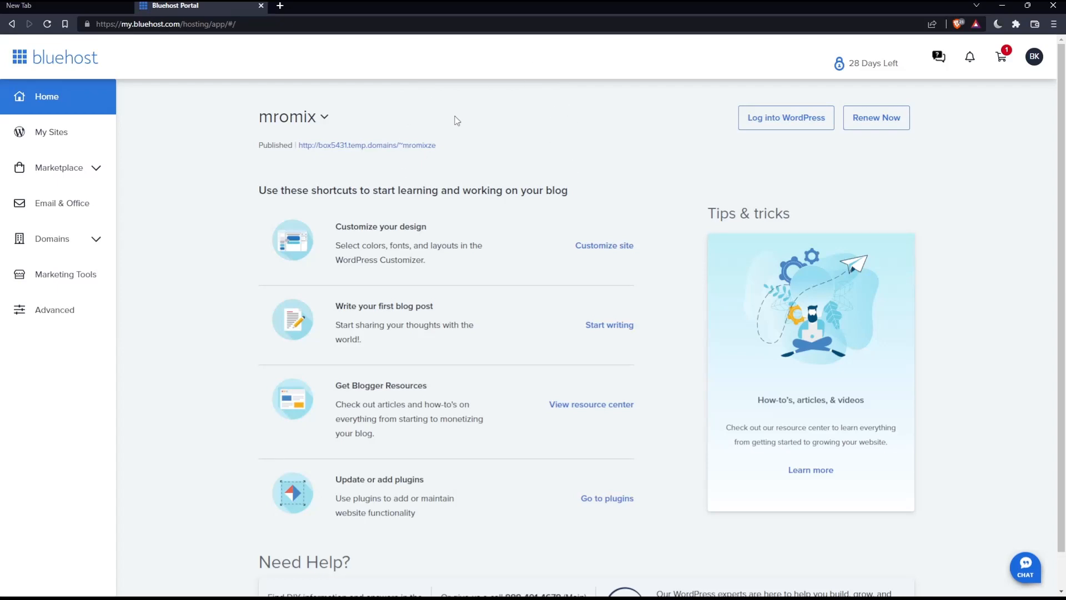
mouse_move(83, 240)
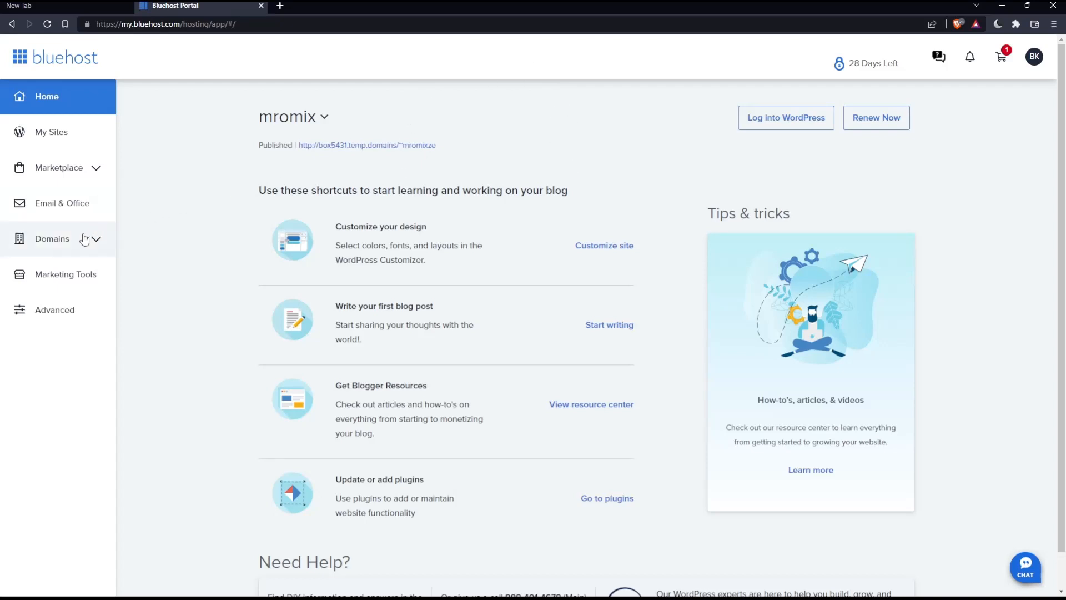
Step: Show the account's domains list with mromix01.website as the verified primary domain
click(52, 238)
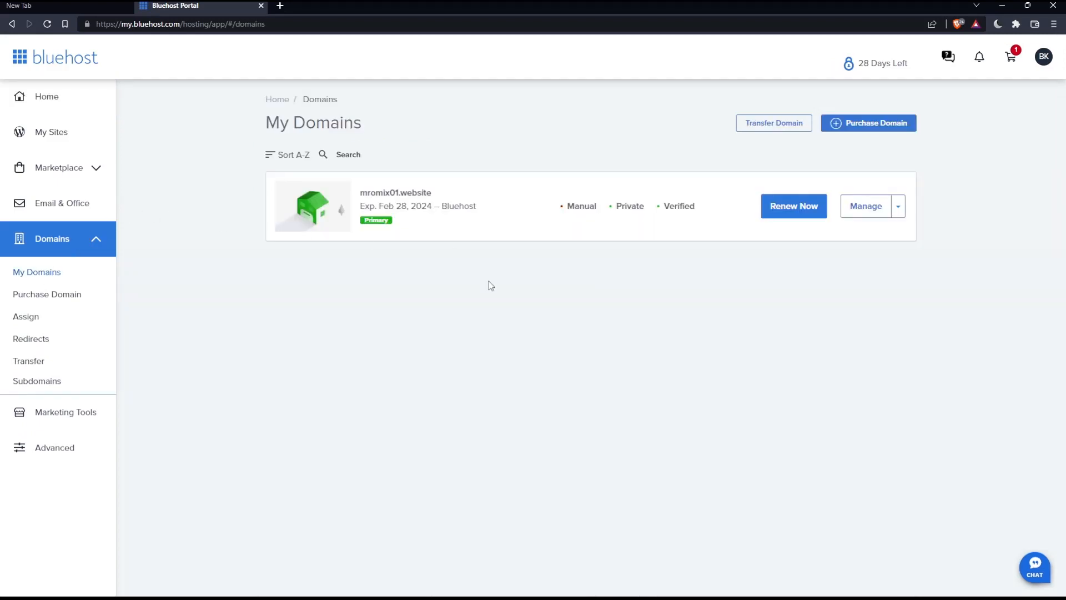
mouse_move(487, 398)
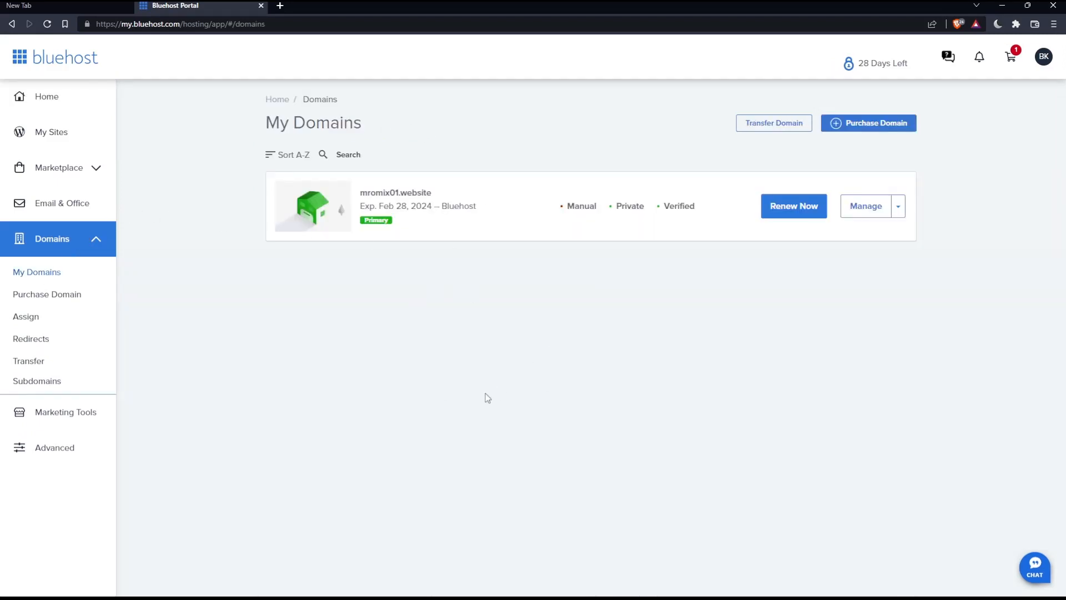
mouse_move(508, 404)
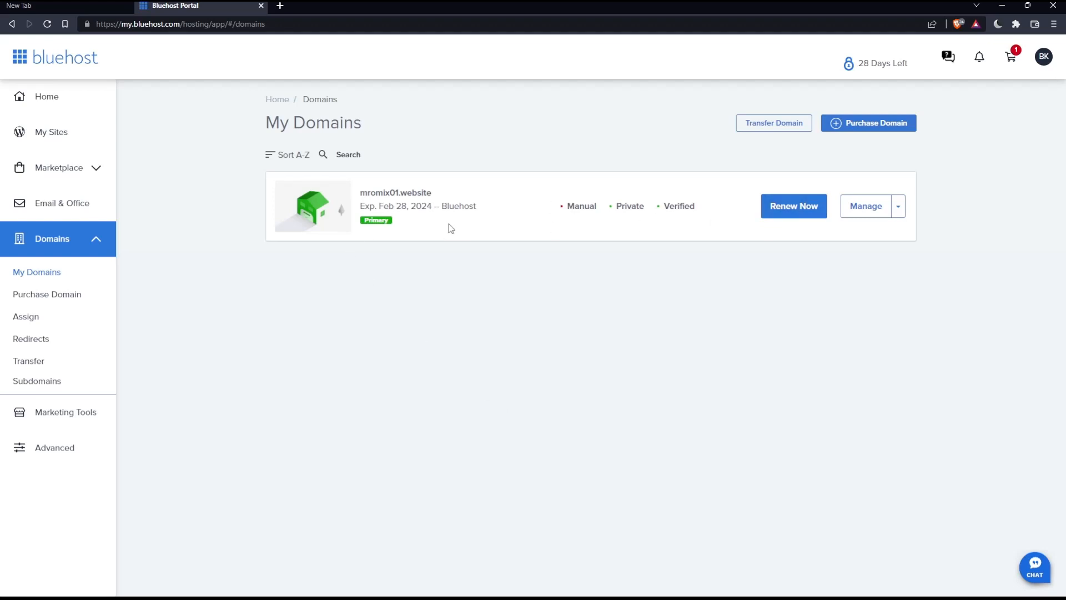
mouse_move(889, 226)
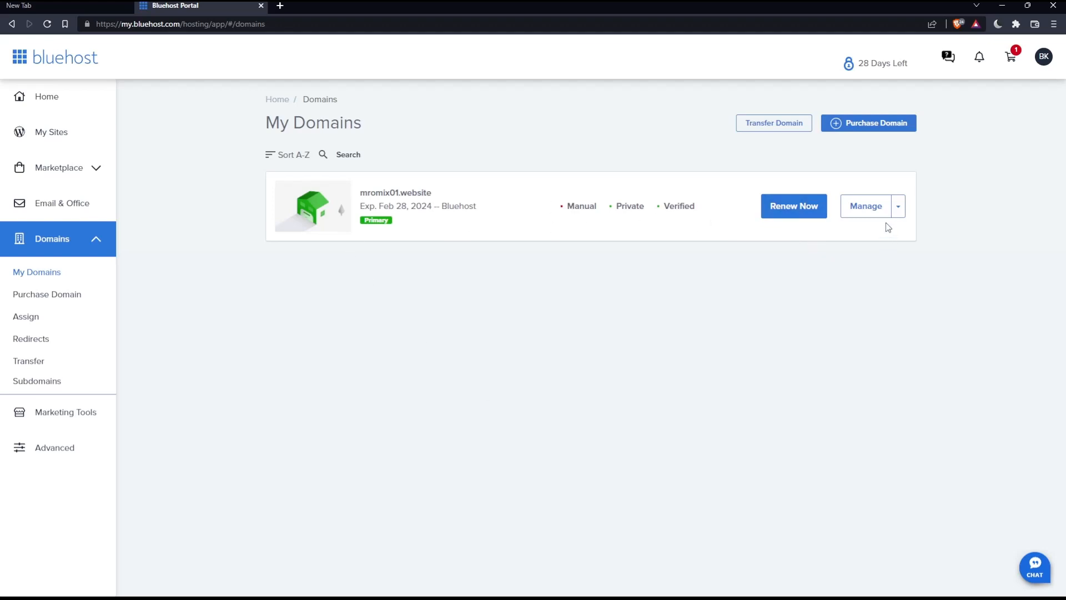
Step: Manage mromix01.website and view its DNS section with Bluehost name servers and records
click(866, 207)
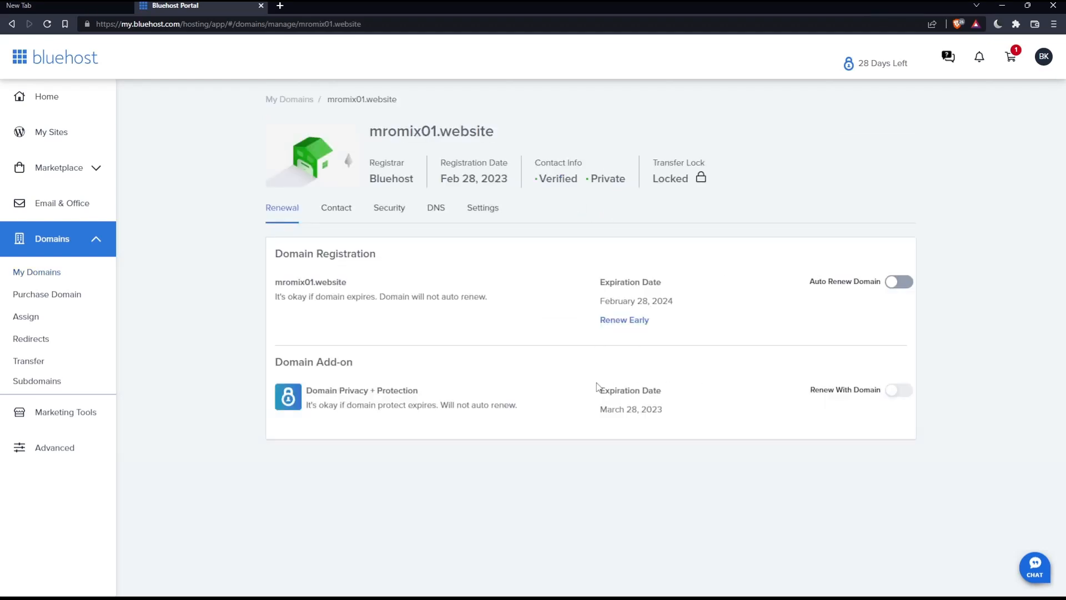
click(436, 207)
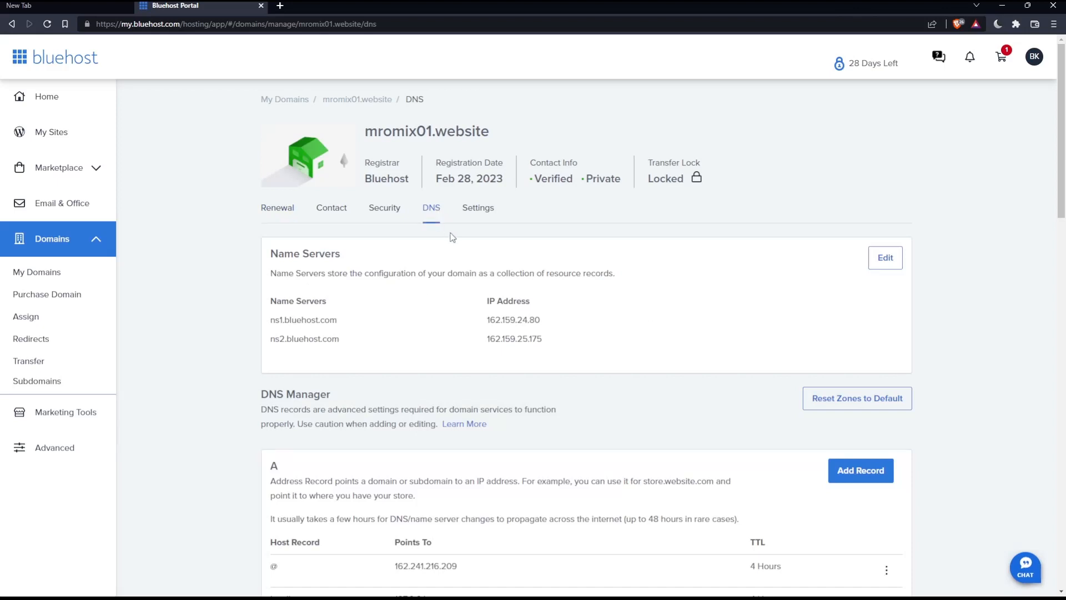
mouse_move(467, 268)
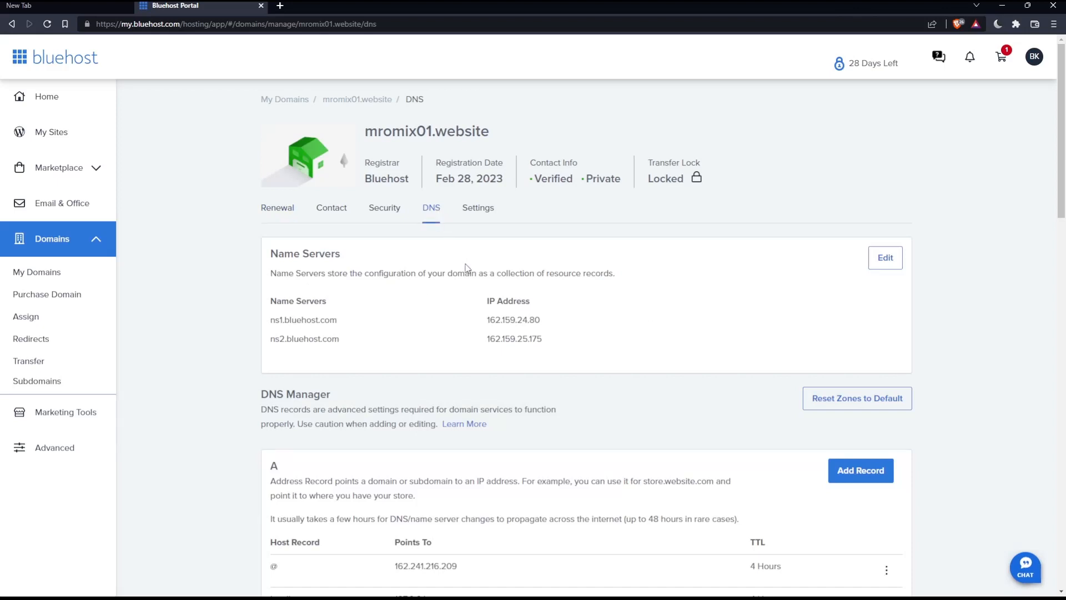
mouse_move(462, 272)
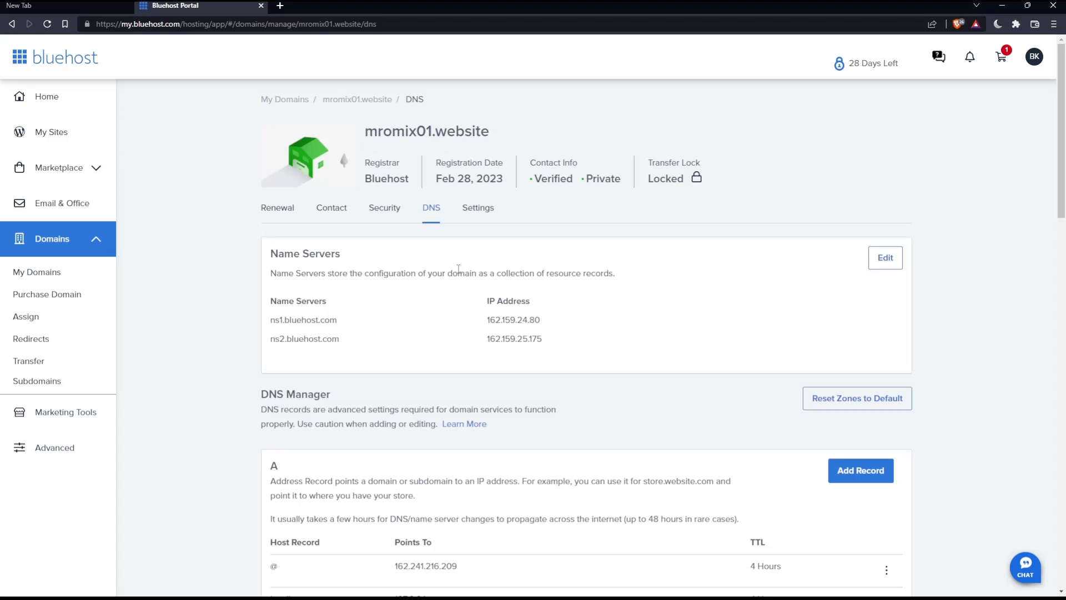
mouse_move(885, 256)
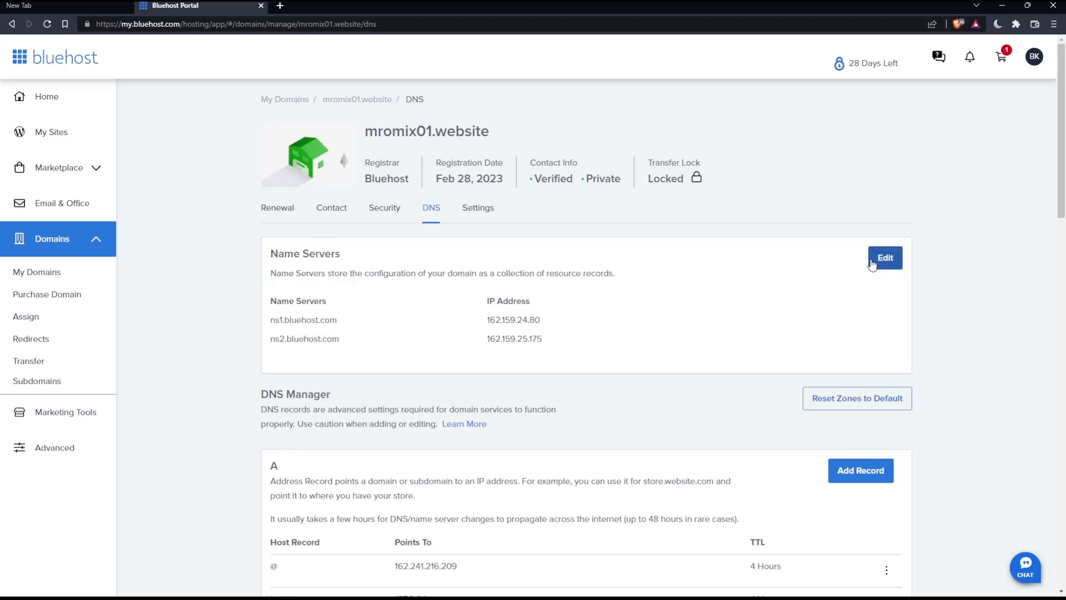
scroll(down, 3)
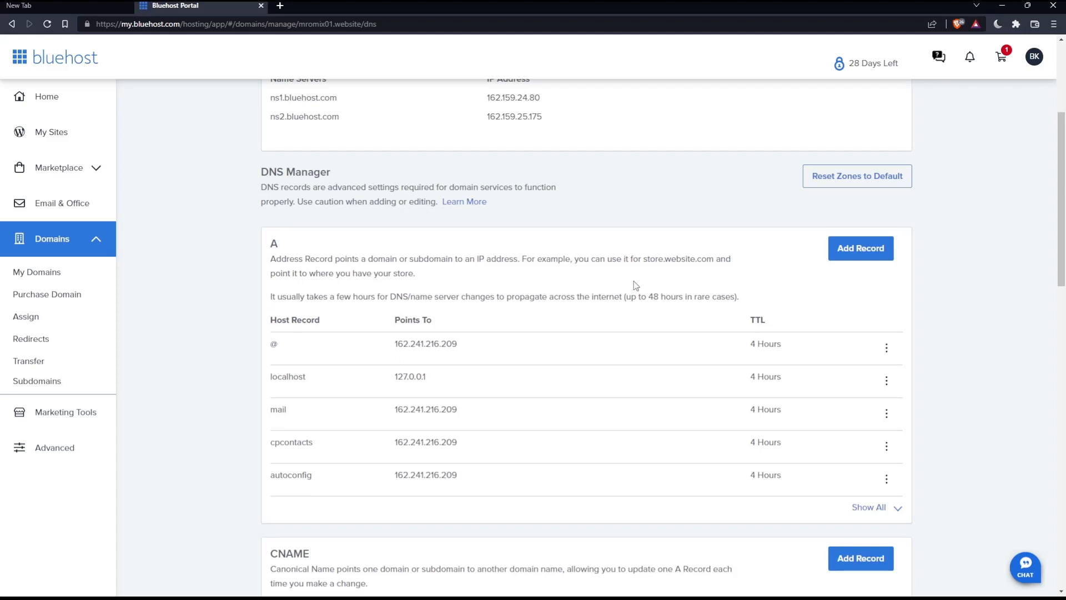
mouse_move(690, 223)
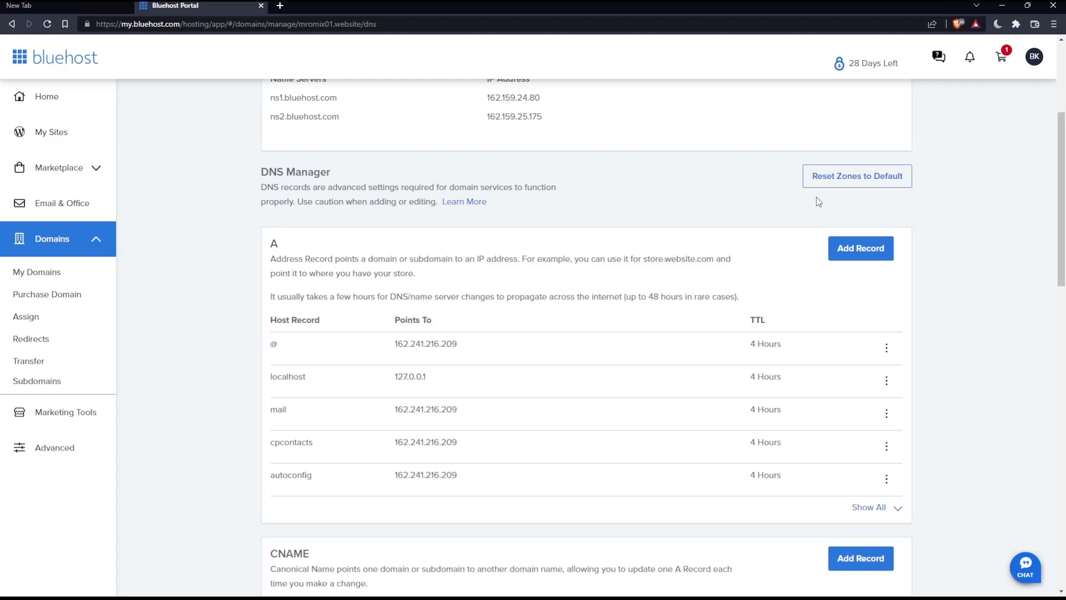
mouse_move(842, 210)
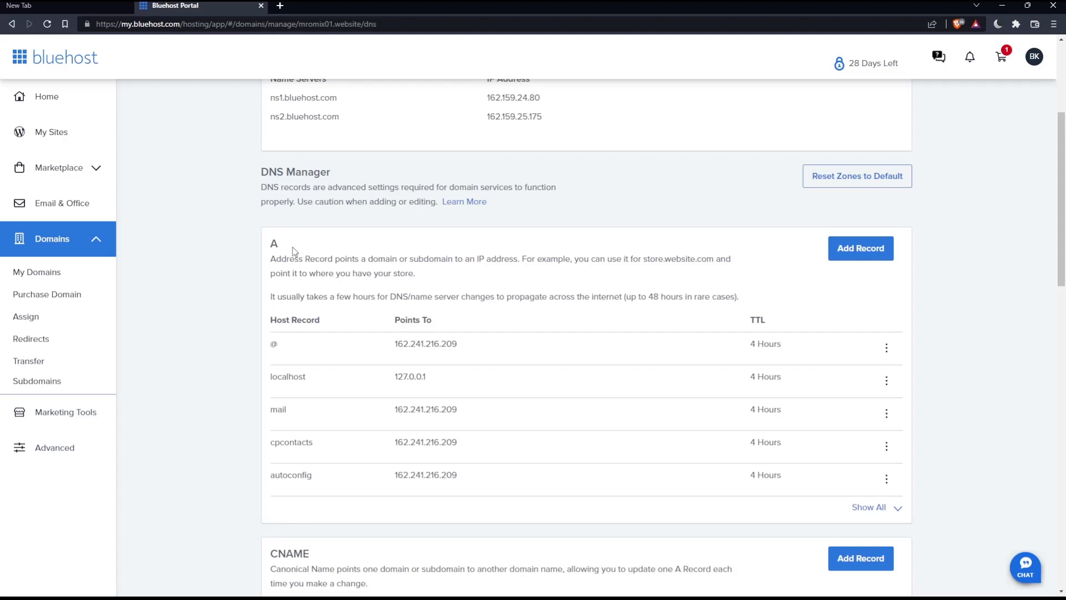
scroll(down, 3)
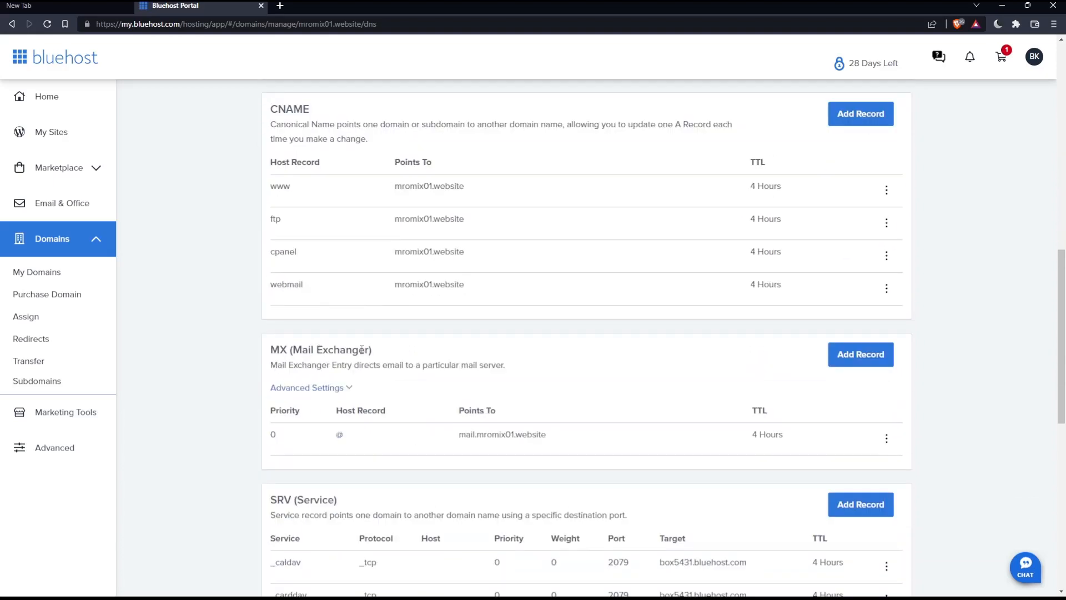
scroll(down, 3)
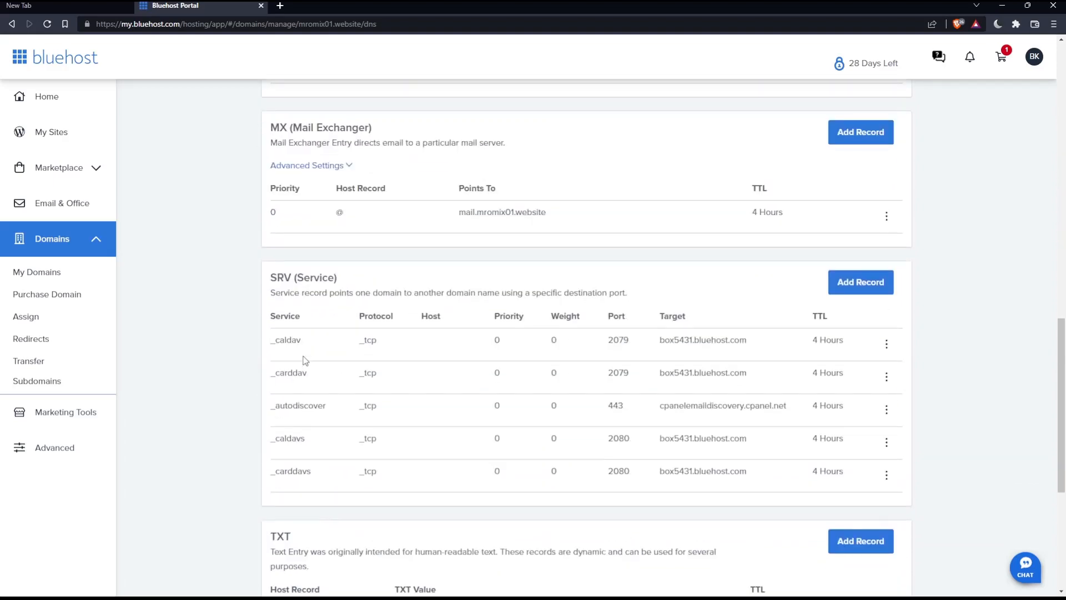
scroll(down, 3)
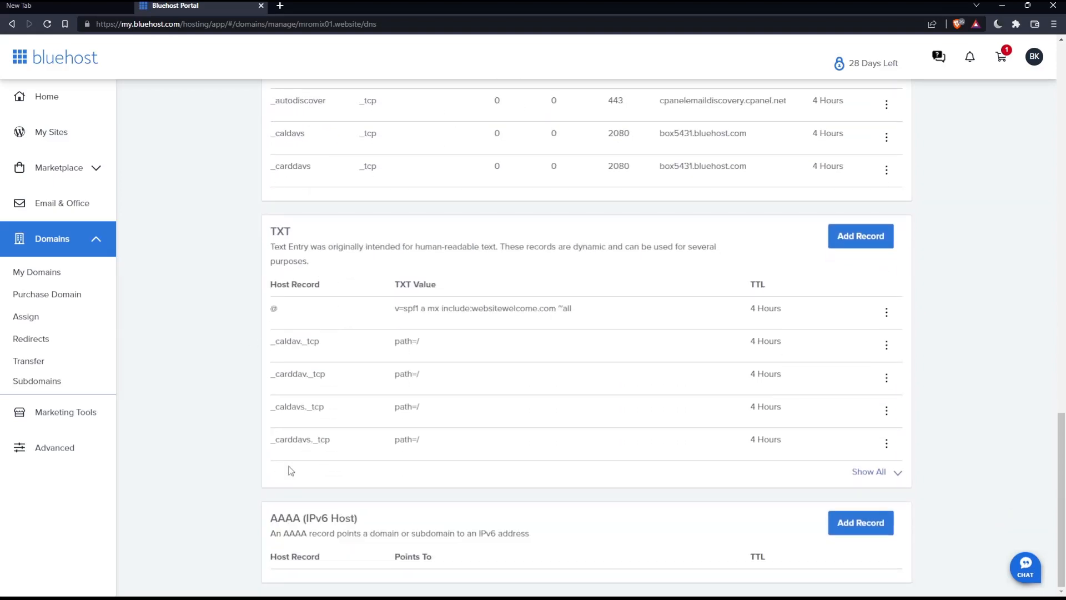
mouse_move(431, 464)
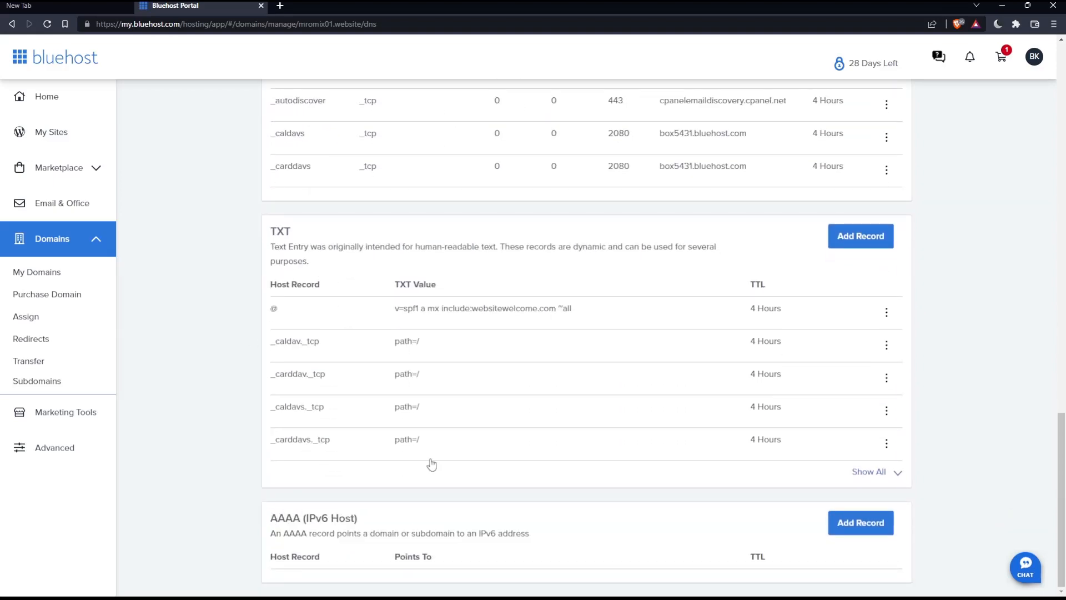
scroll(up, 3)
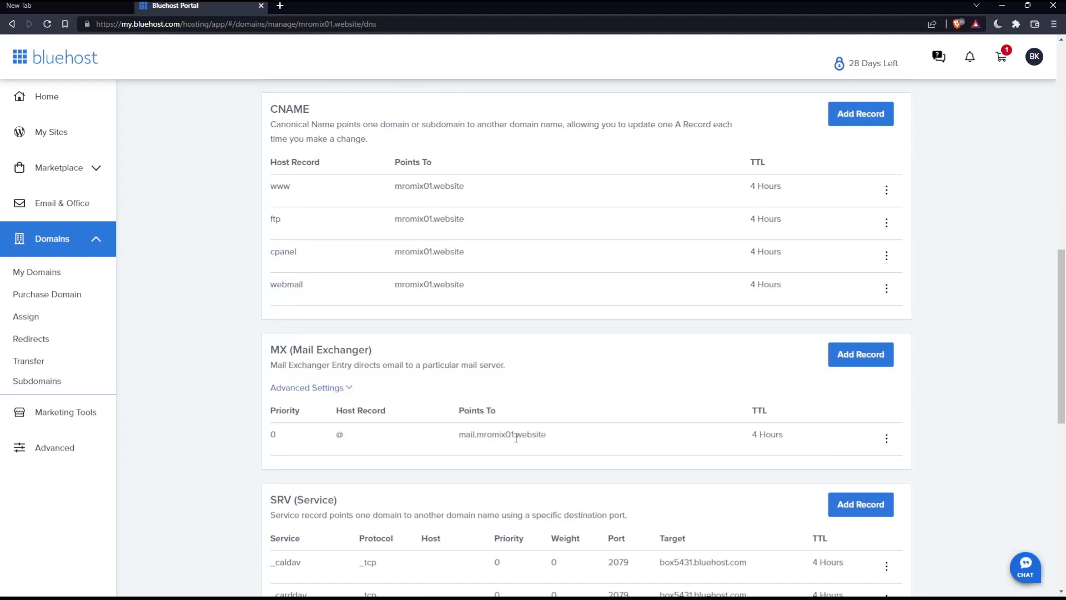
scroll(down, 3)
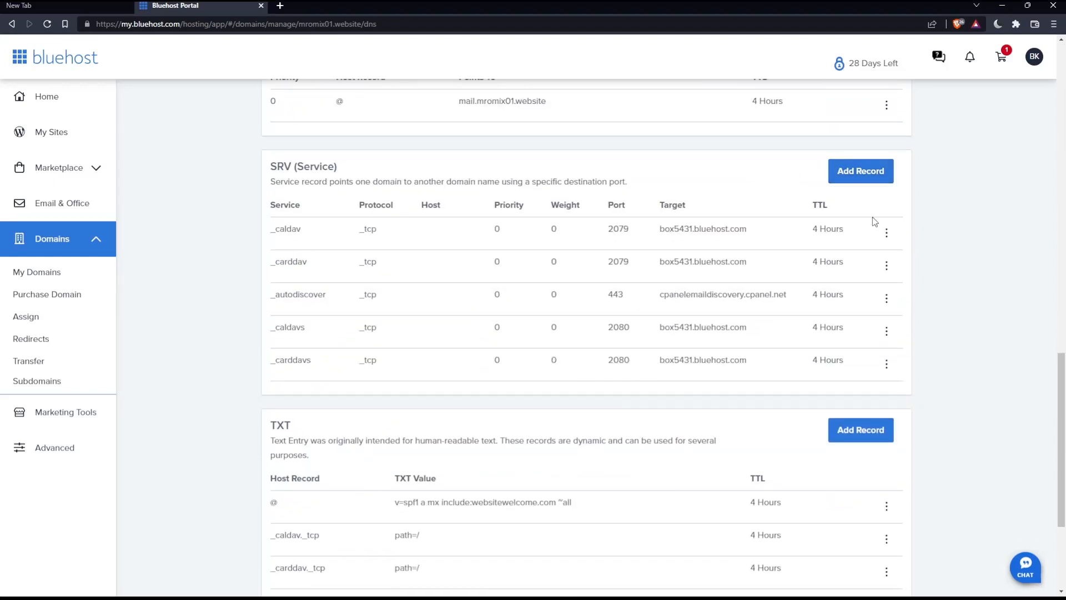
click(886, 232)
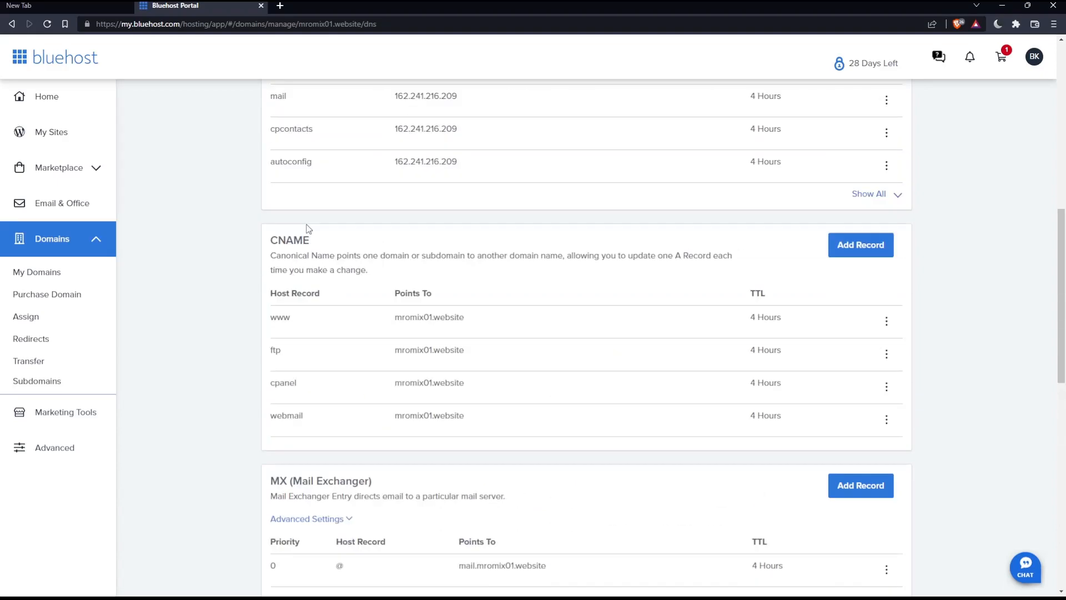
scroll(up, 3)
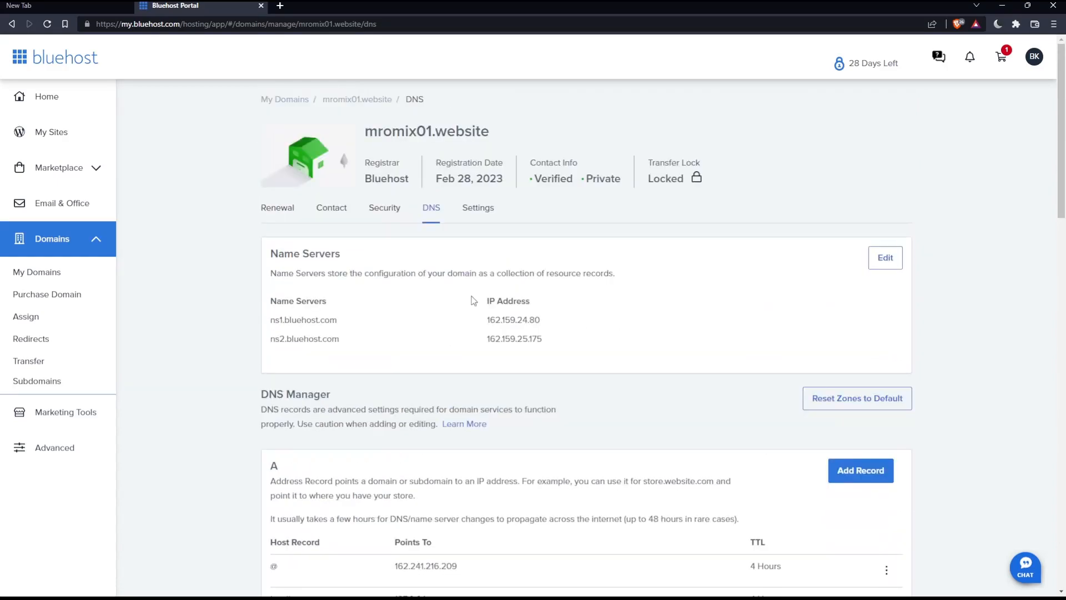